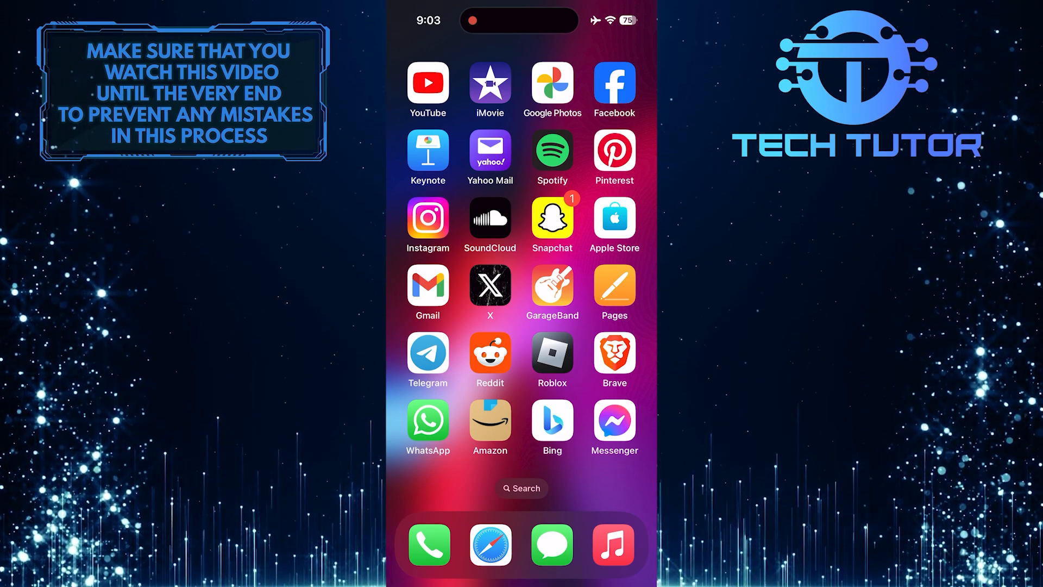
Step: Launch Instagram and scroll the feed to the natgeo caffeine post and its comments
click(427, 217)
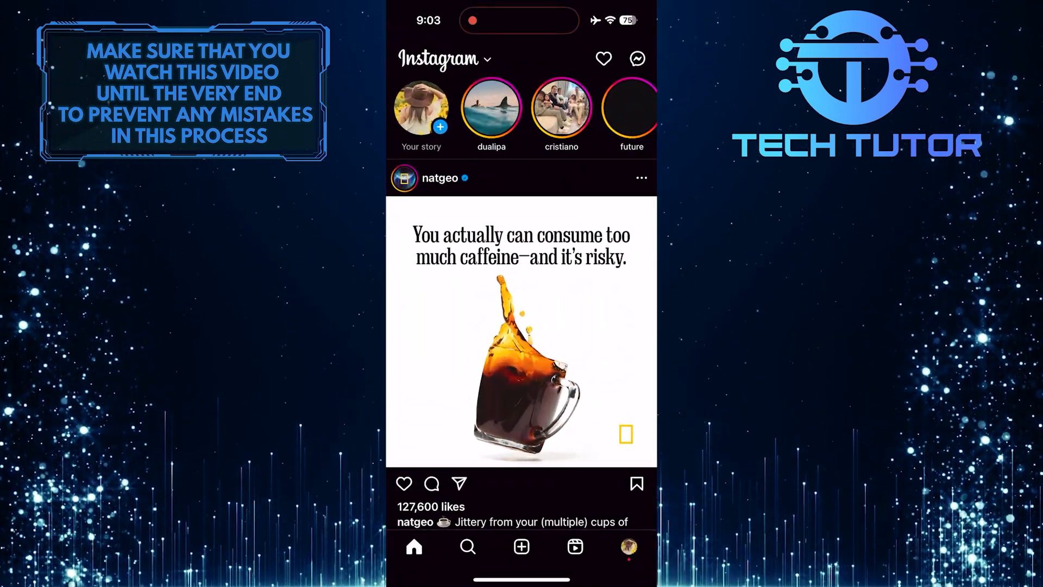
scroll(down, 3)
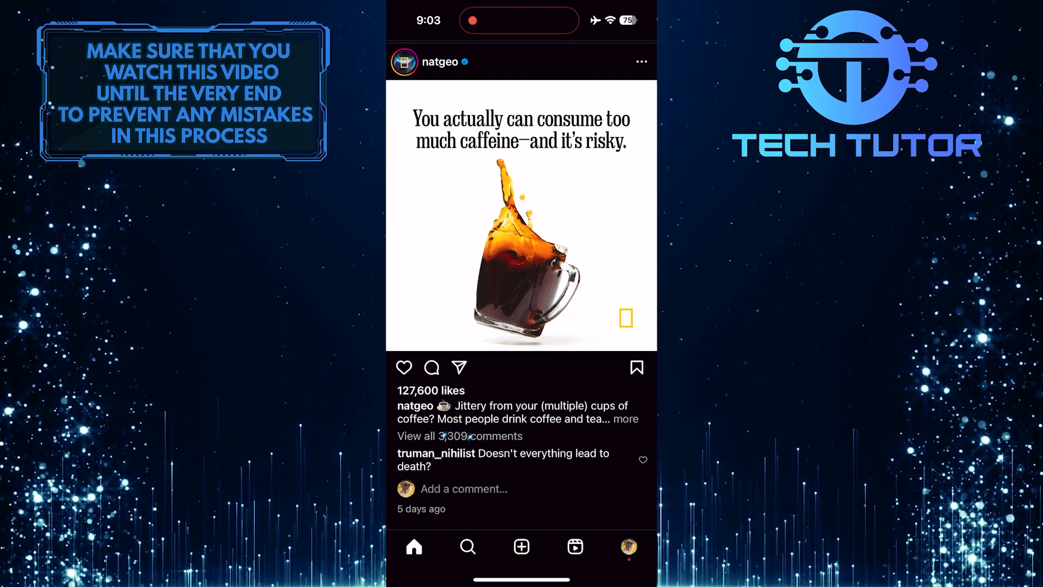
Step: Open 'View all comments' on the natgeo caffeine post
click(431, 367)
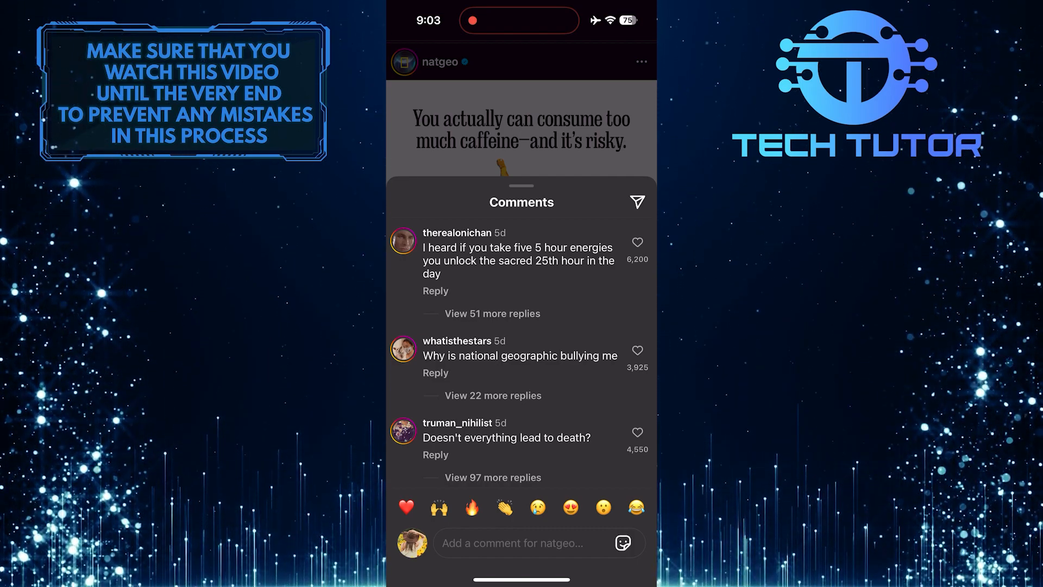
Step: Open the like count under a comment to see which accounts liked it
click(638, 243)
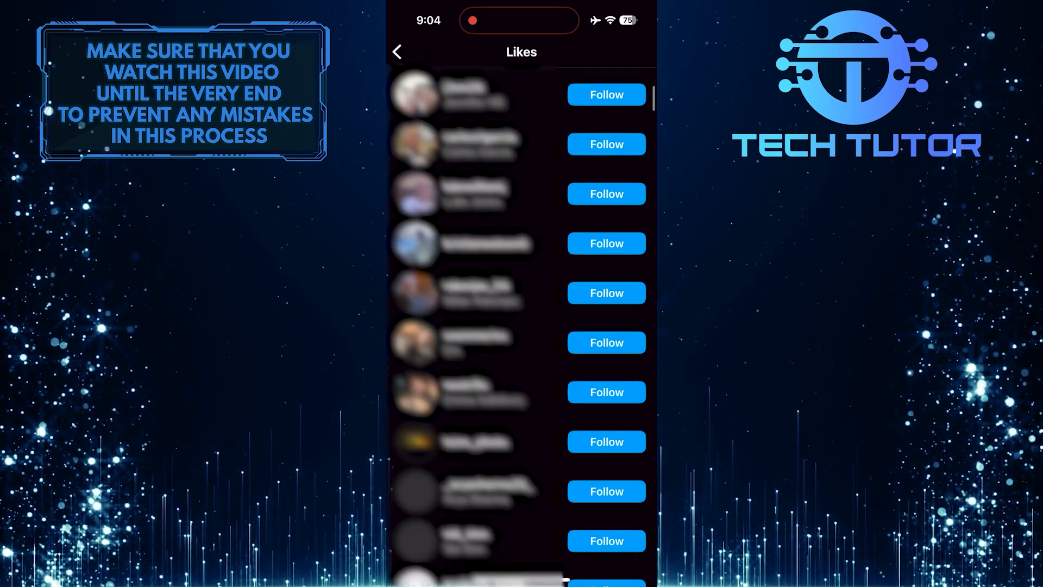
scroll(down, 3)
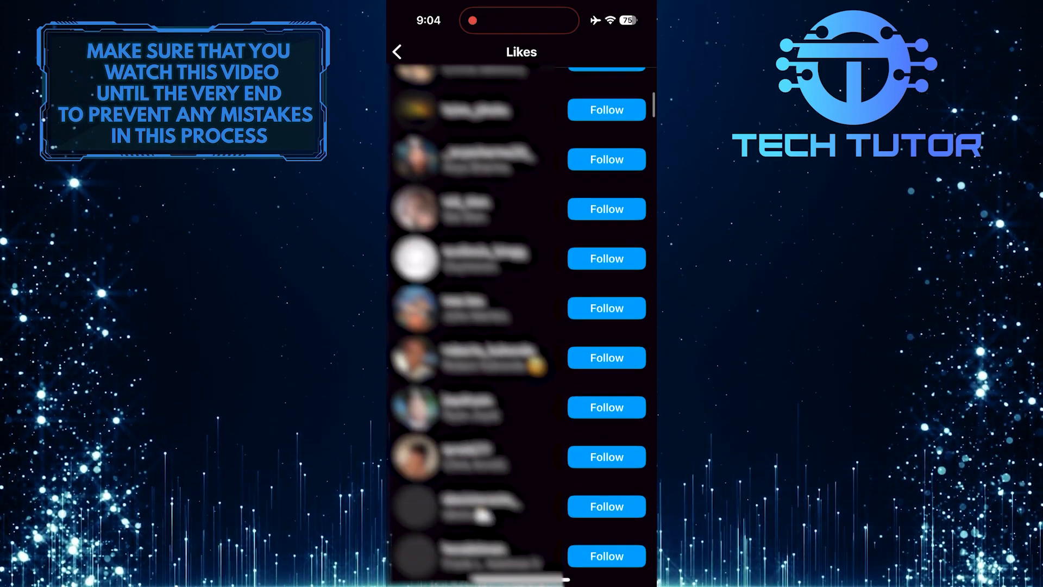
scroll(down, 3)
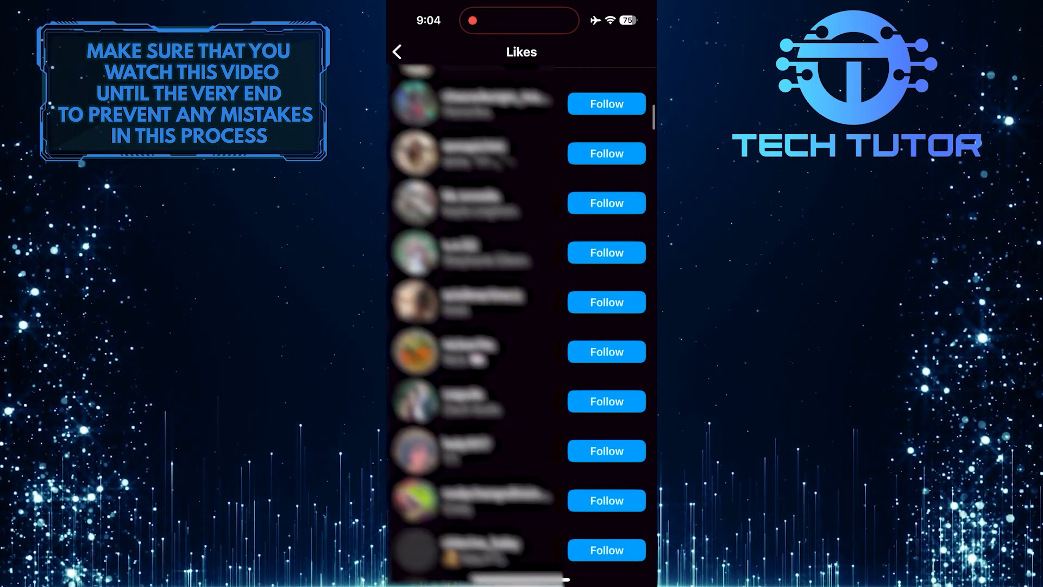
scroll(down, 3)
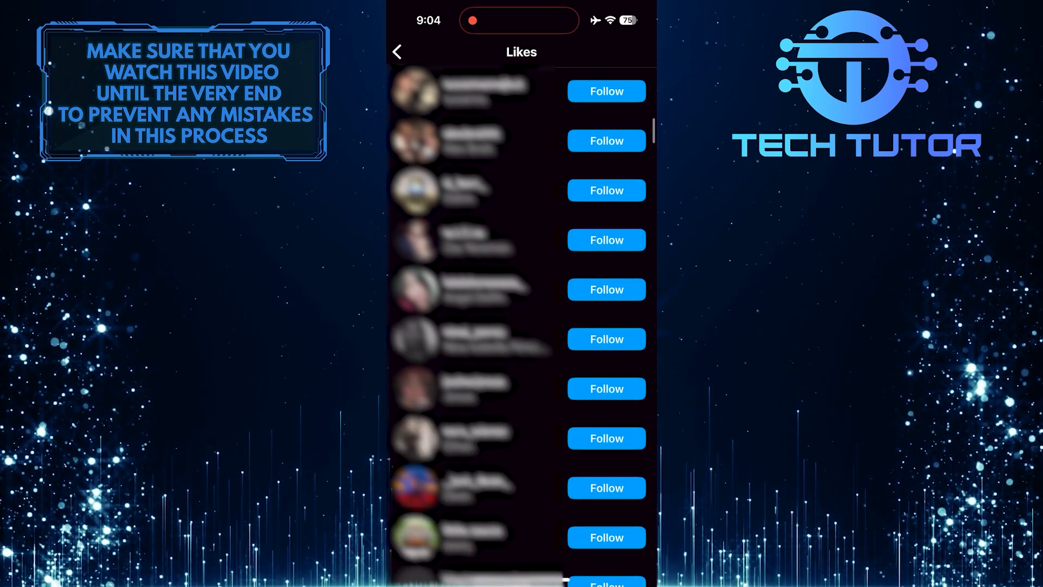
scroll(down, 3)
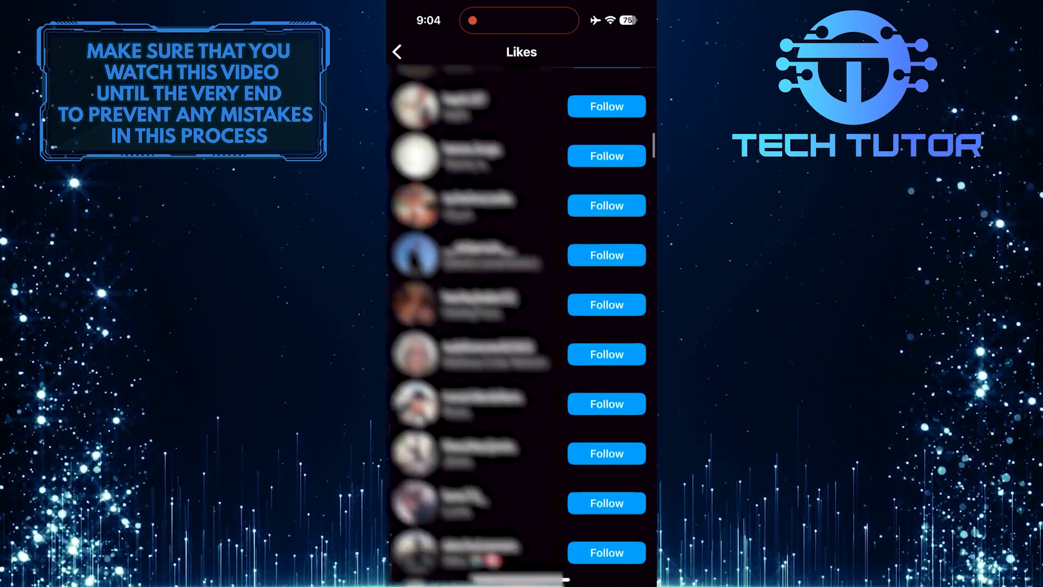
scroll(down, 3)
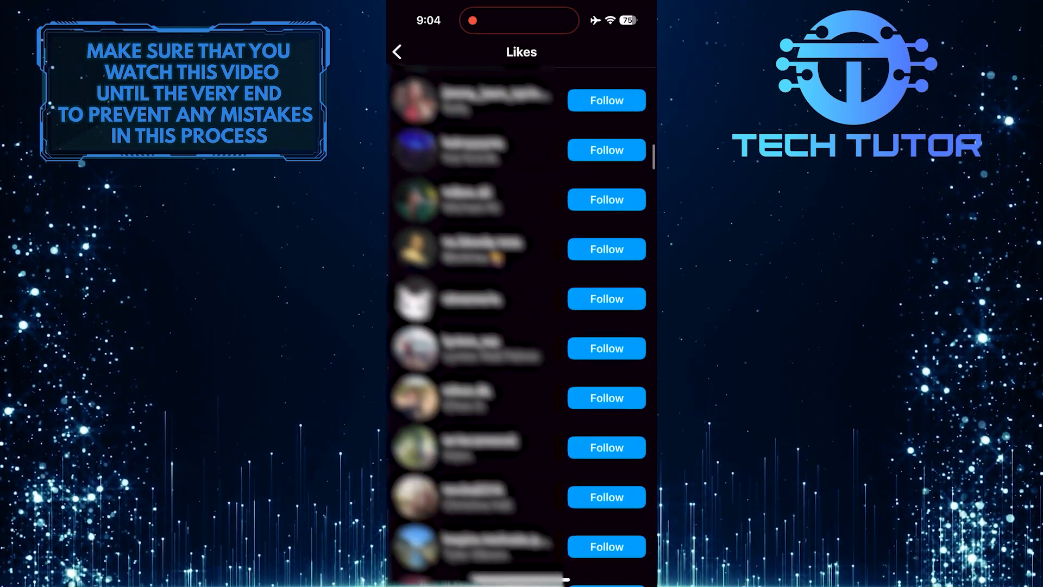
scroll(down, 3)
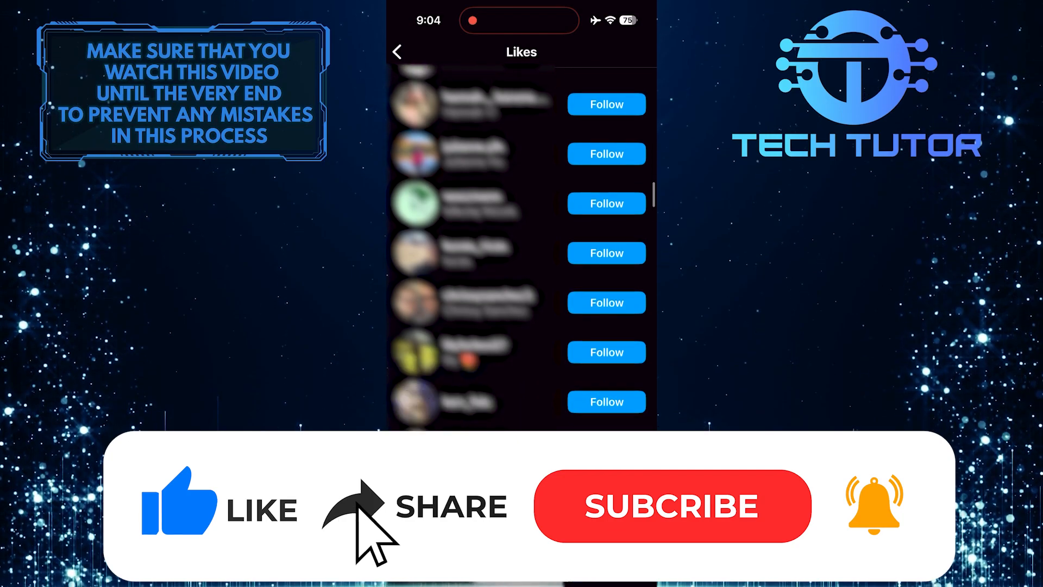
click(676, 506)
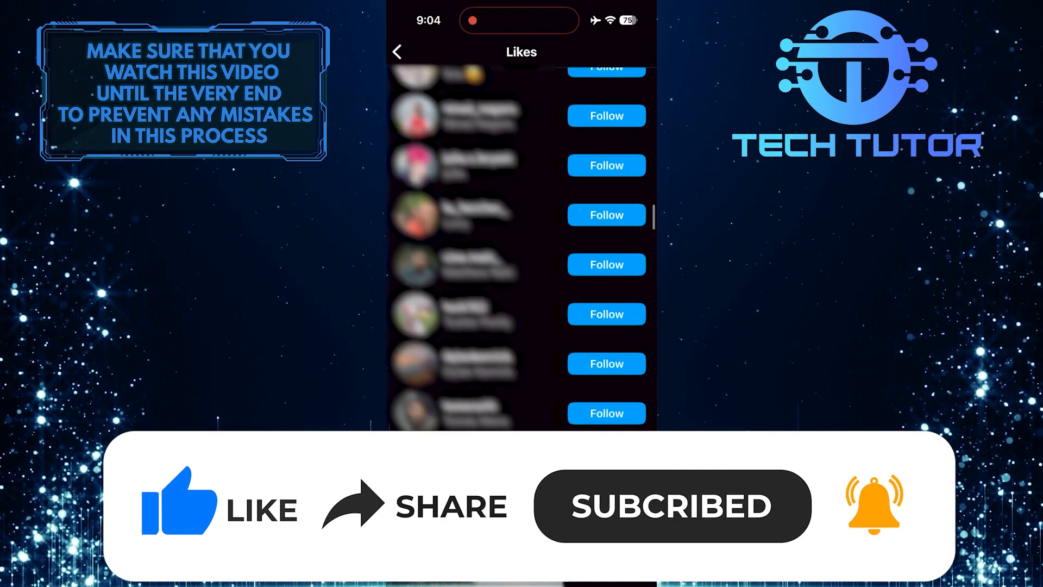
scroll(down, 3)
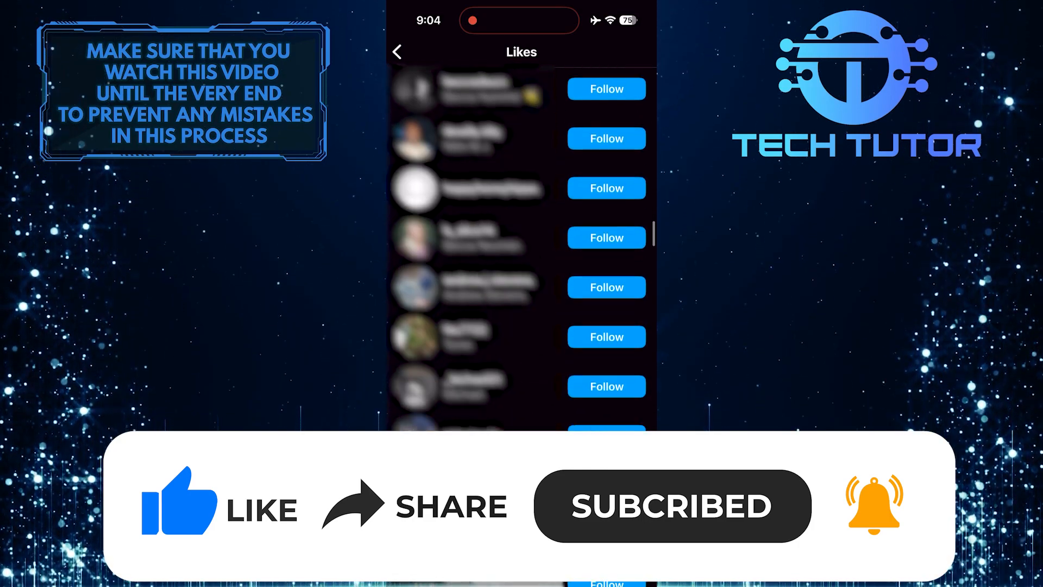